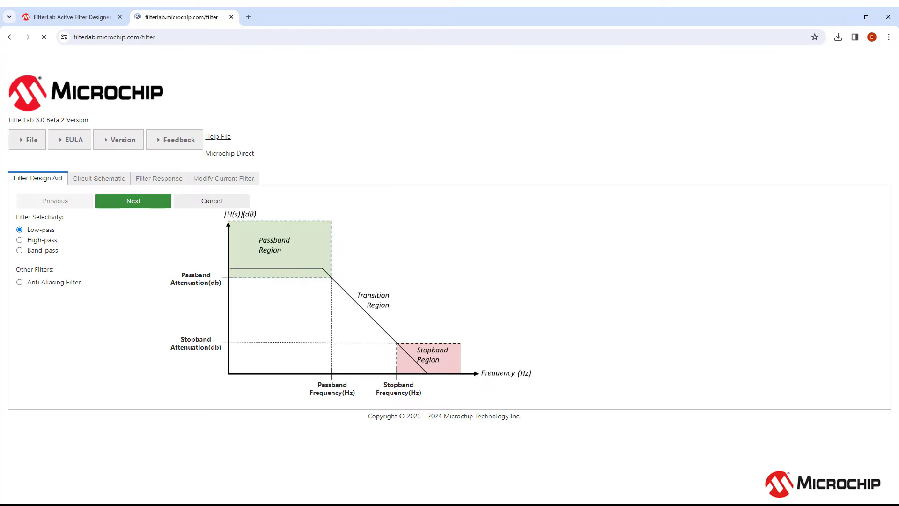
mouse_move(300, 123)
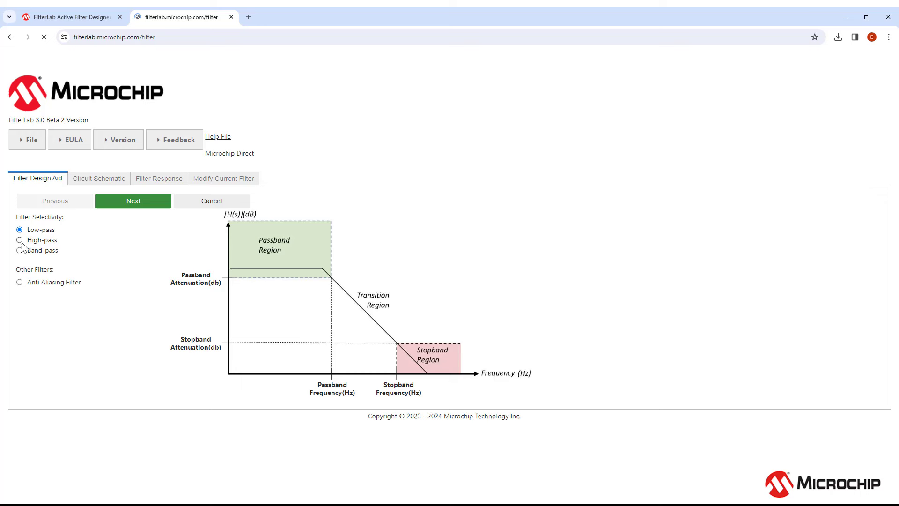
- Preview high-pass and anti-aliasing options, then choose low-pass and advance to its specifications
click(19, 240)
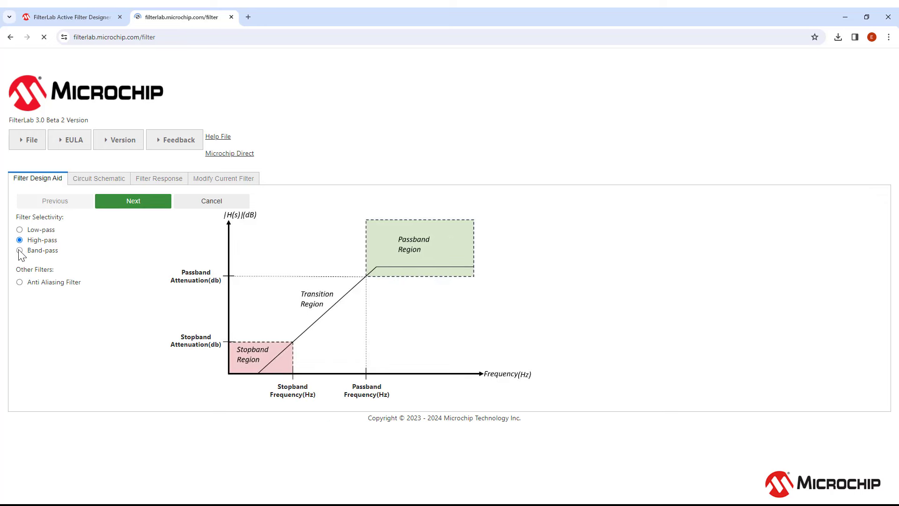
click(20, 250)
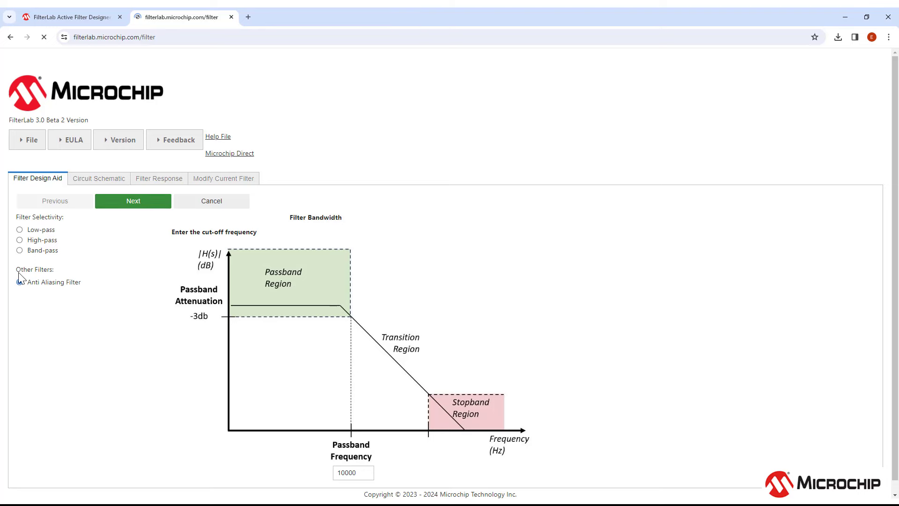
click(20, 230)
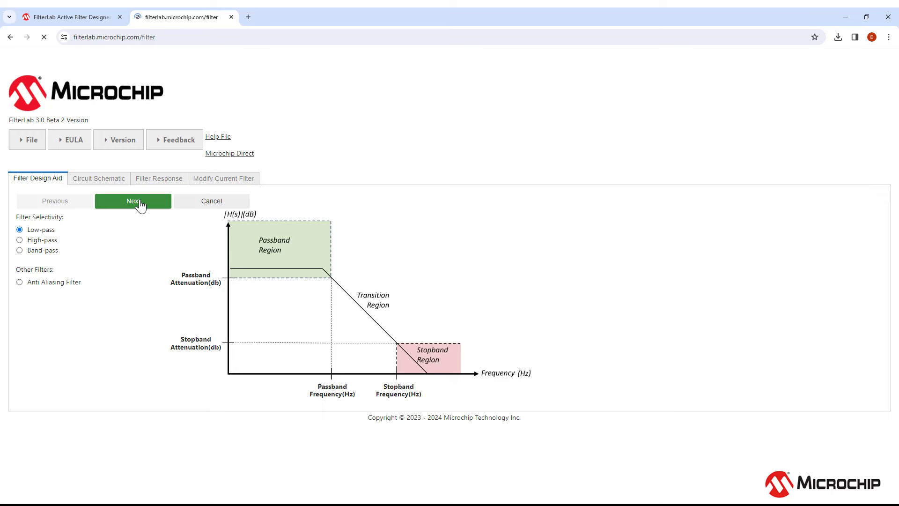
click(133, 201)
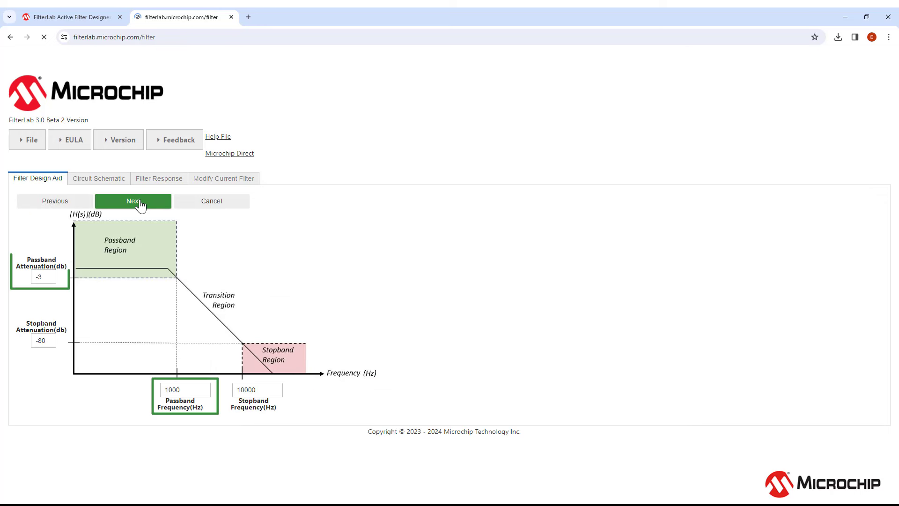
click(133, 201)
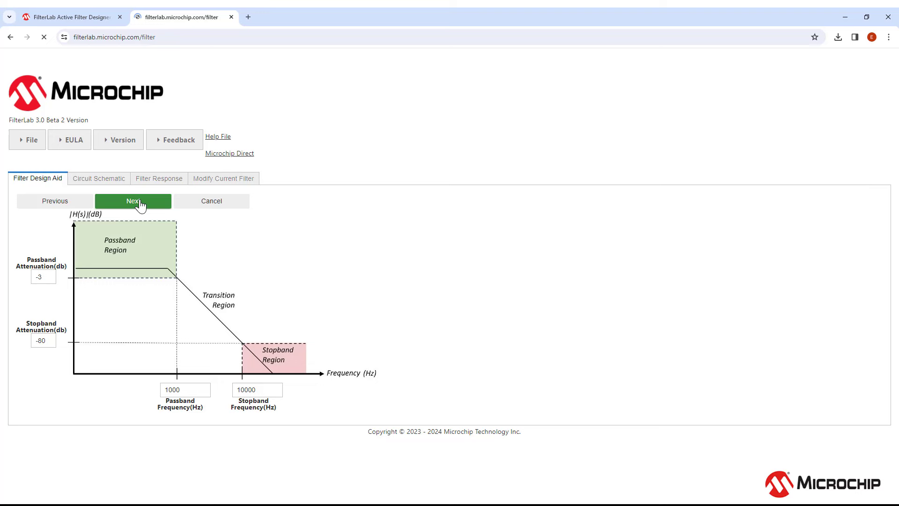
- Accept the specifications and advance to the power, supply and topology options
click(133, 201)
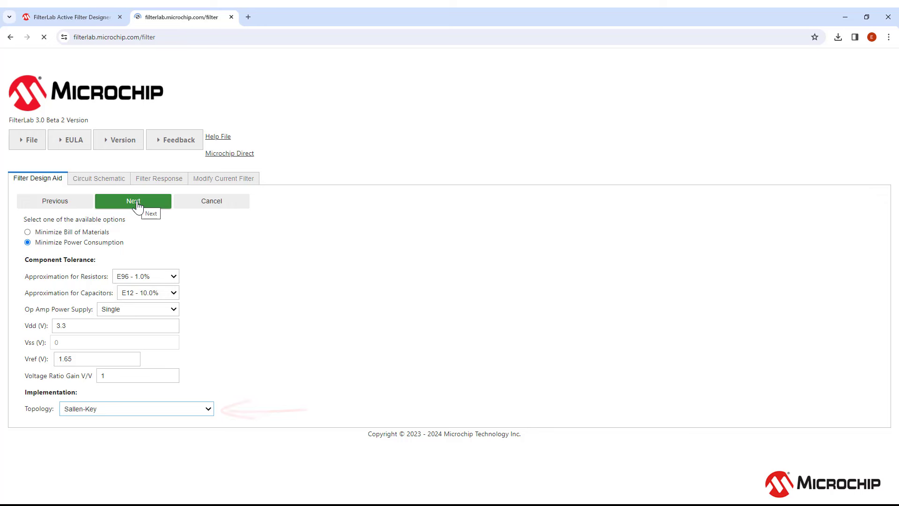
- Advance to the approximation page and scroll to the Butterworth/Chebychev/Bessel comparison plot
click(133, 201)
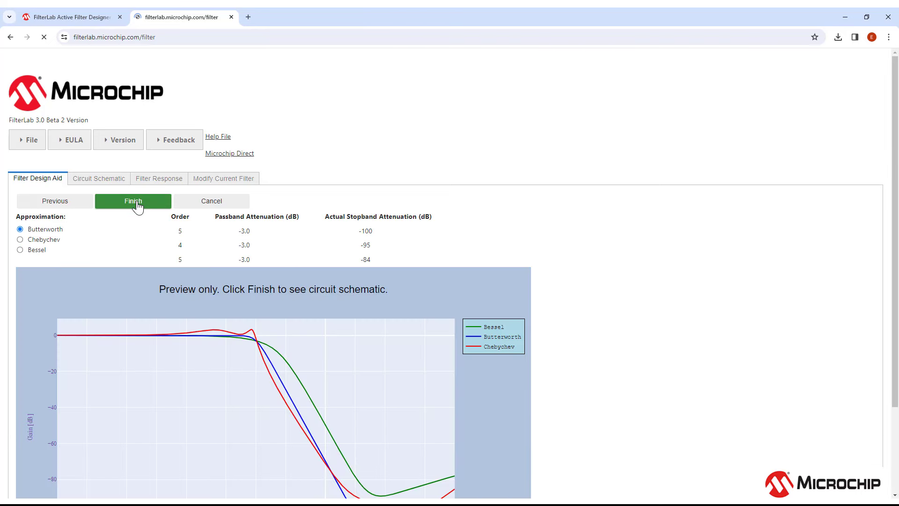
scroll(down, 3)
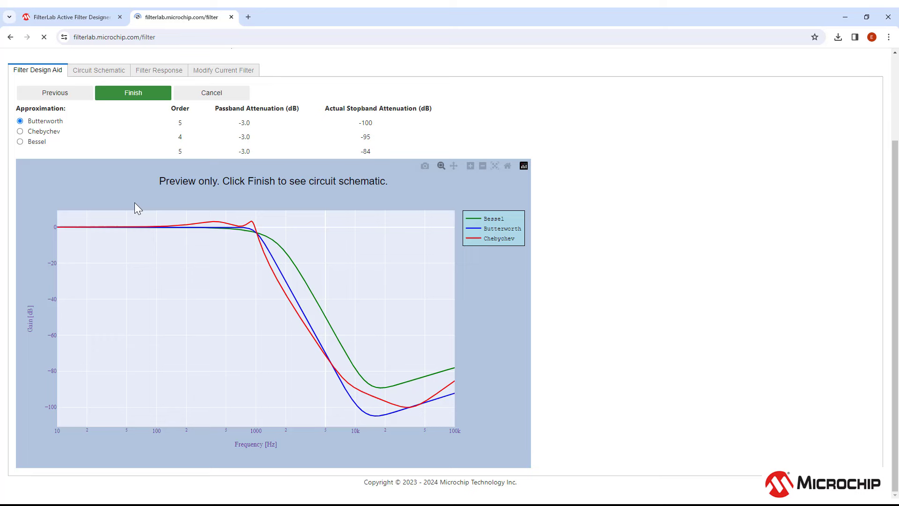
mouse_move(138, 103)
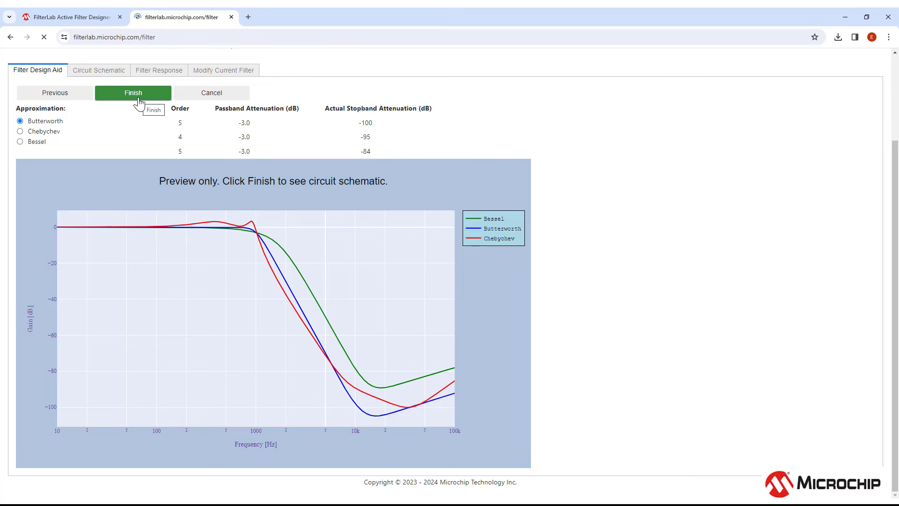
- Finish the design to generate the Butterworth Sallen-Key circuit schematic with MCP6231 op amps
click(133, 92)
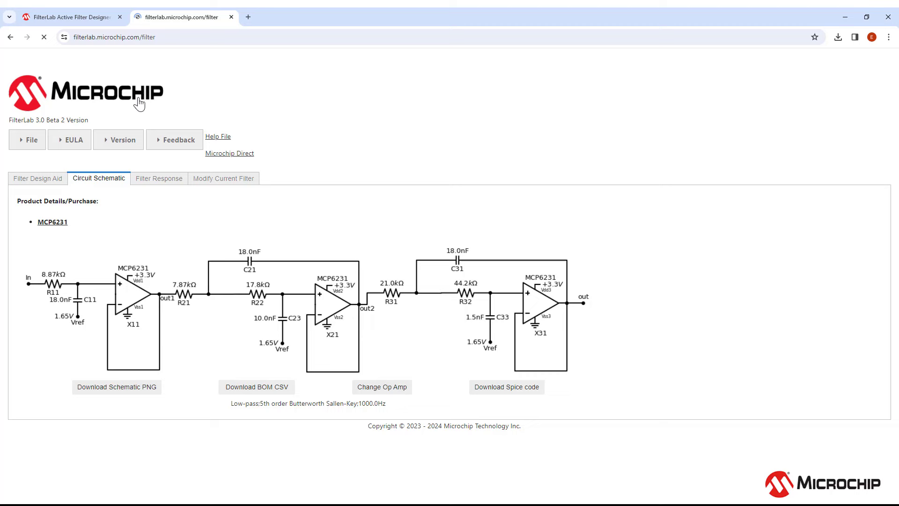
- Show the Filter Response plots and switch between gain and phase views
click(159, 178)
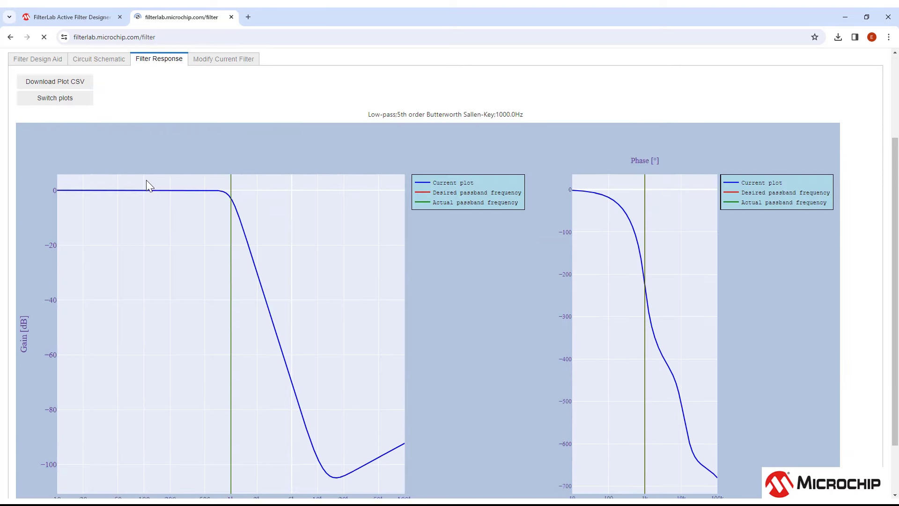
scroll(down, 3)
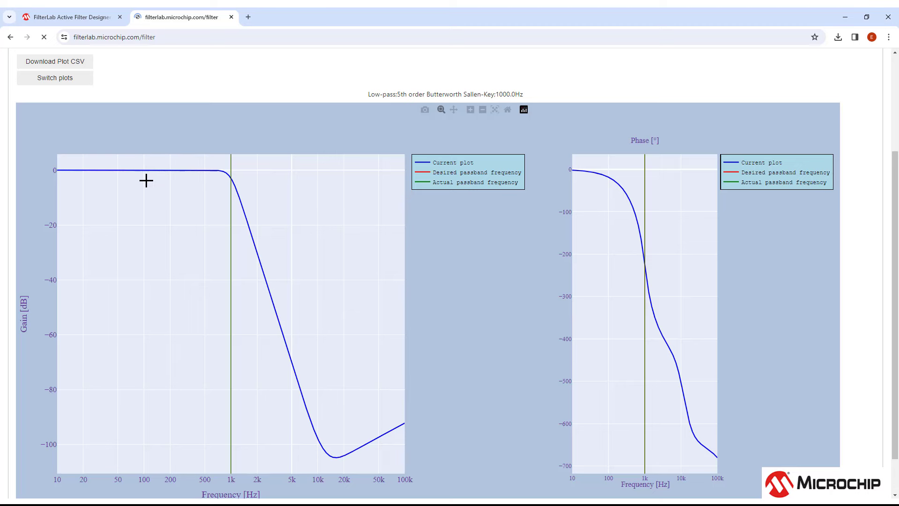
mouse_move(127, 218)
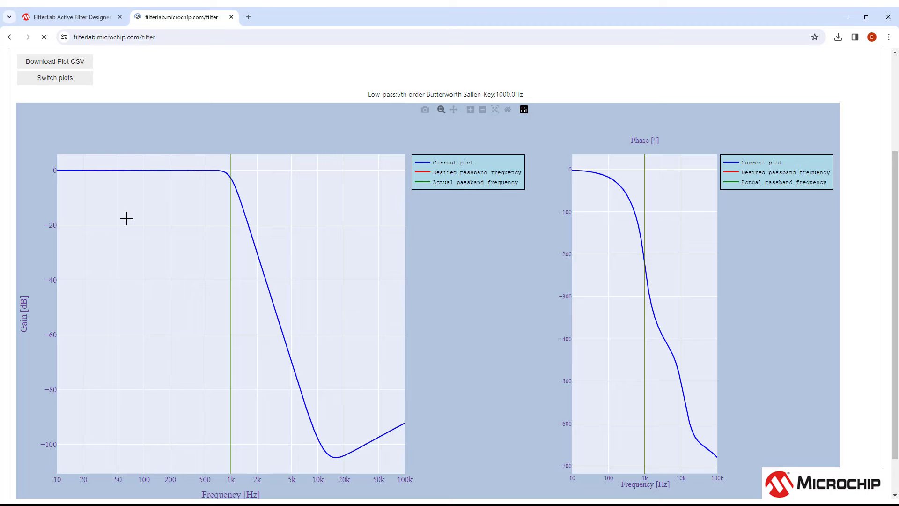
mouse_move(156, 161)
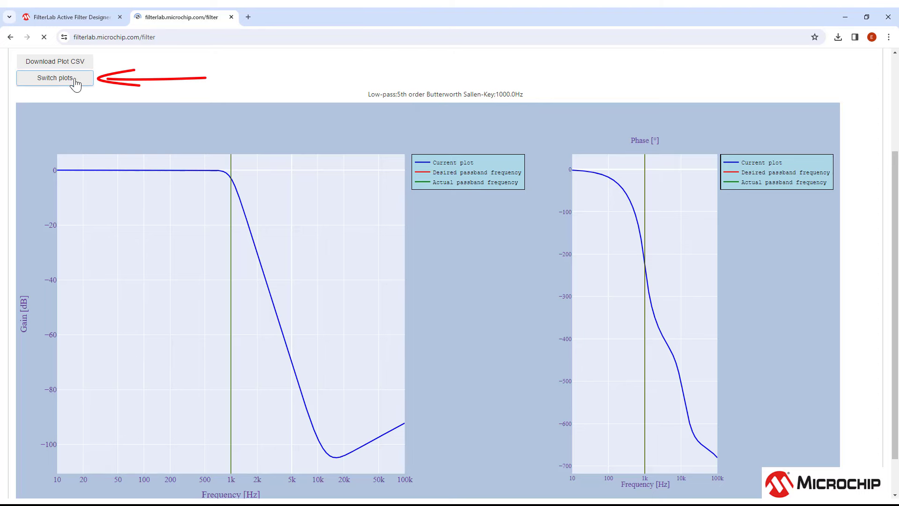
click(54, 77)
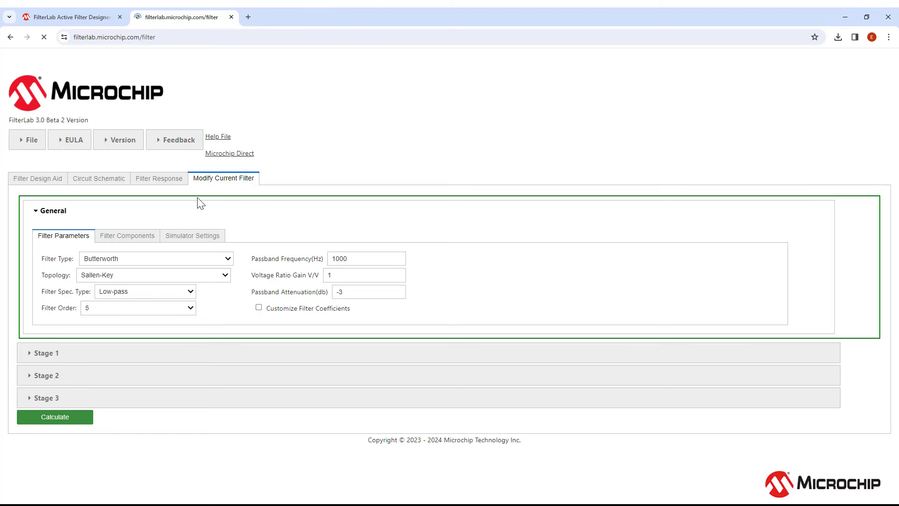
mouse_move(184, 222)
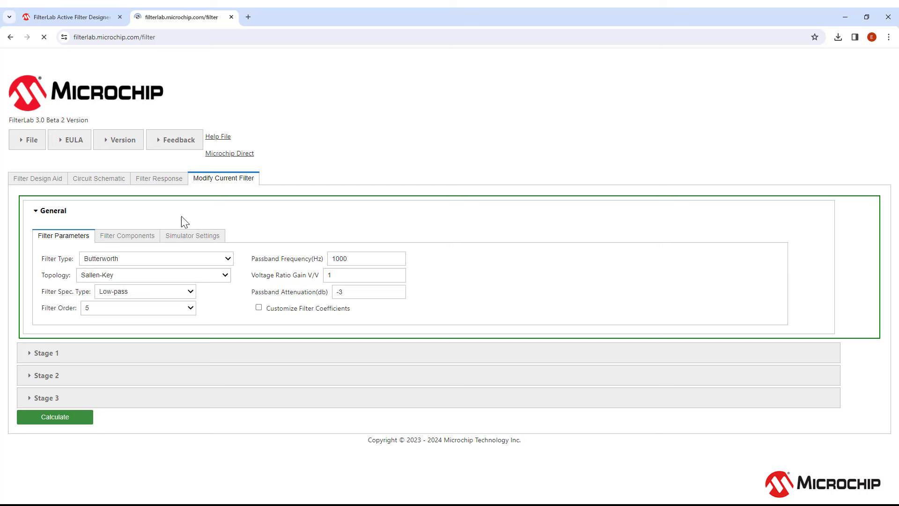
mouse_move(127, 235)
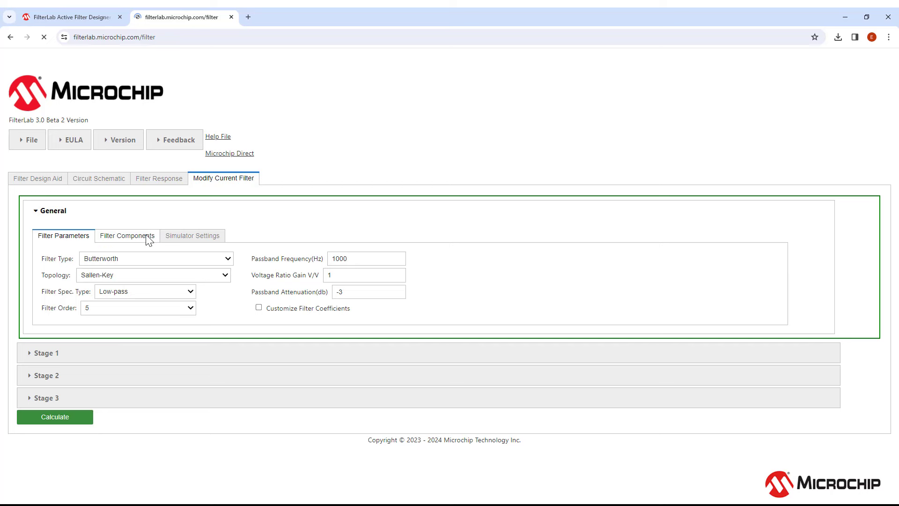
- Enable Choose My Own Op Amp and select MCP6006 in Filter Components
click(127, 236)
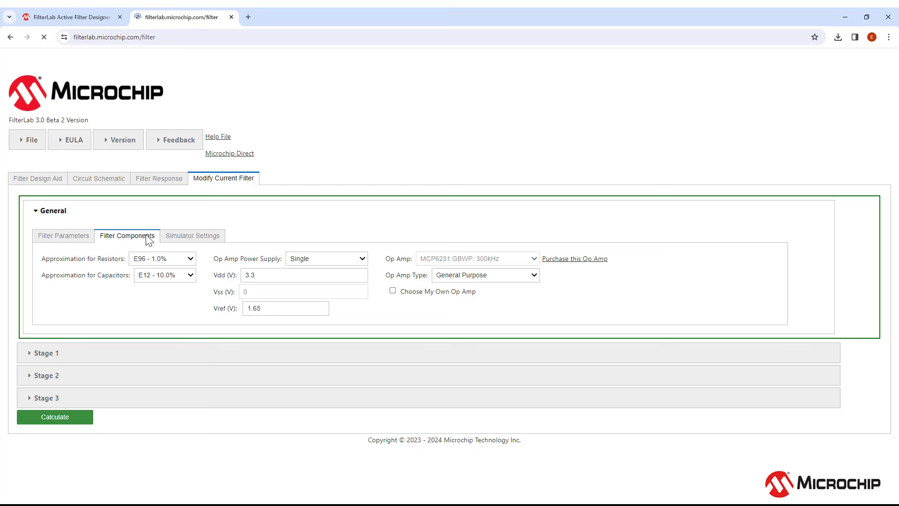
click(485, 275)
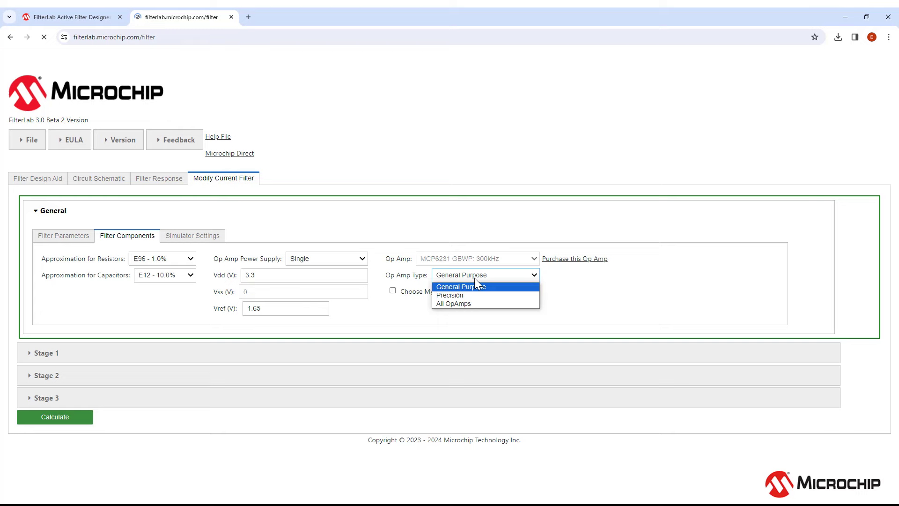
click(461, 286)
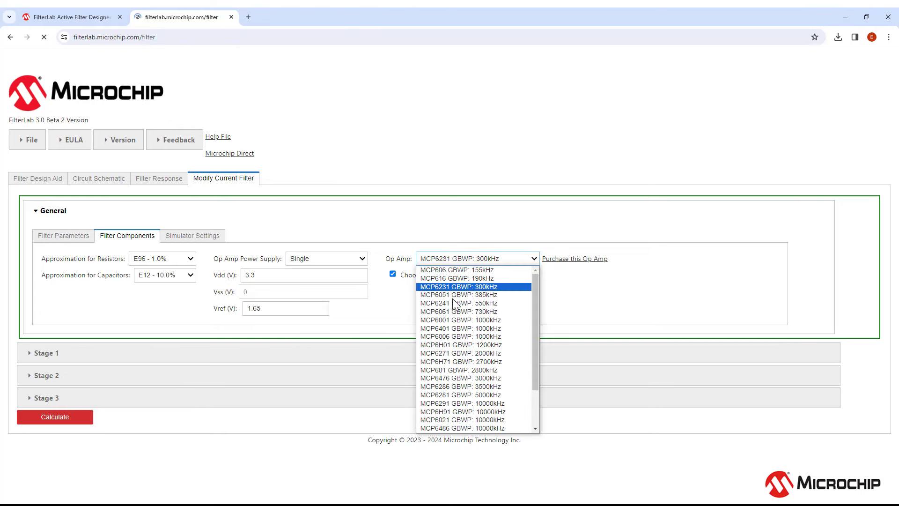
scroll(down, 3)
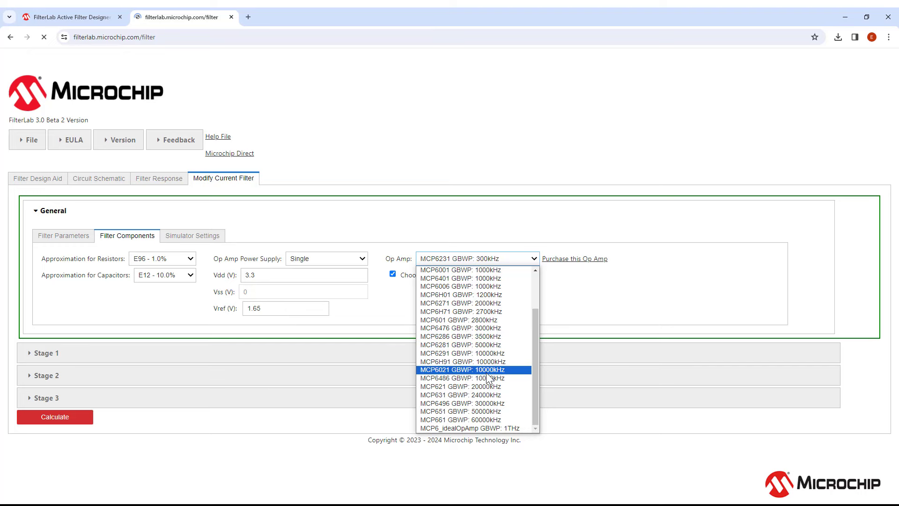
mouse_move(487, 286)
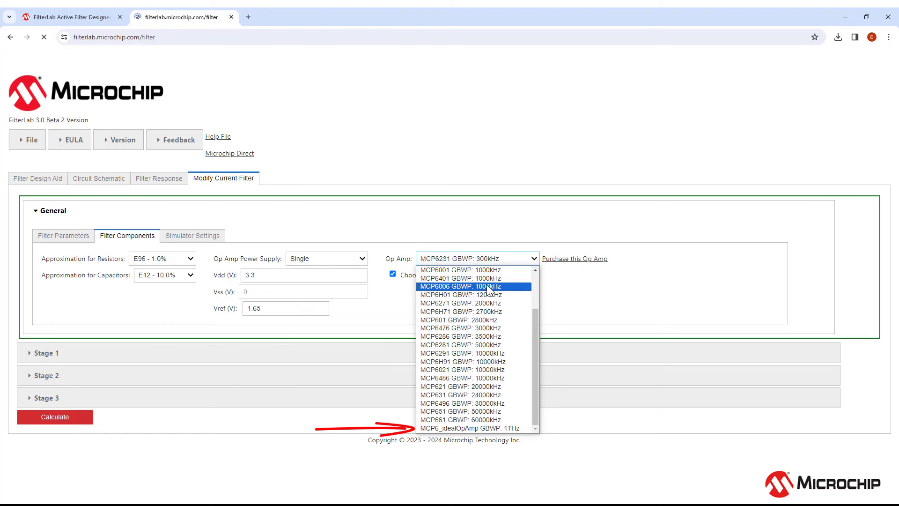
click(471, 286)
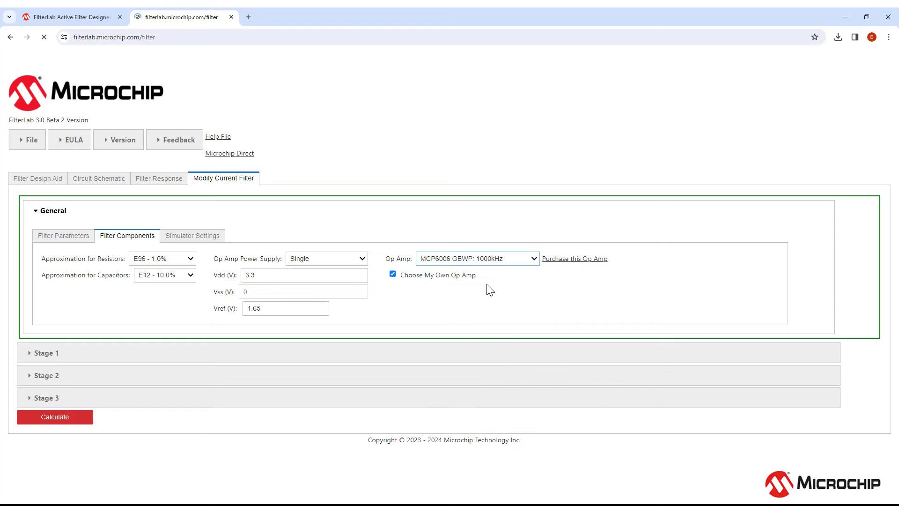
- Review the MCP6006 filter schematic, then bring up the simulator settings
click(98, 179)
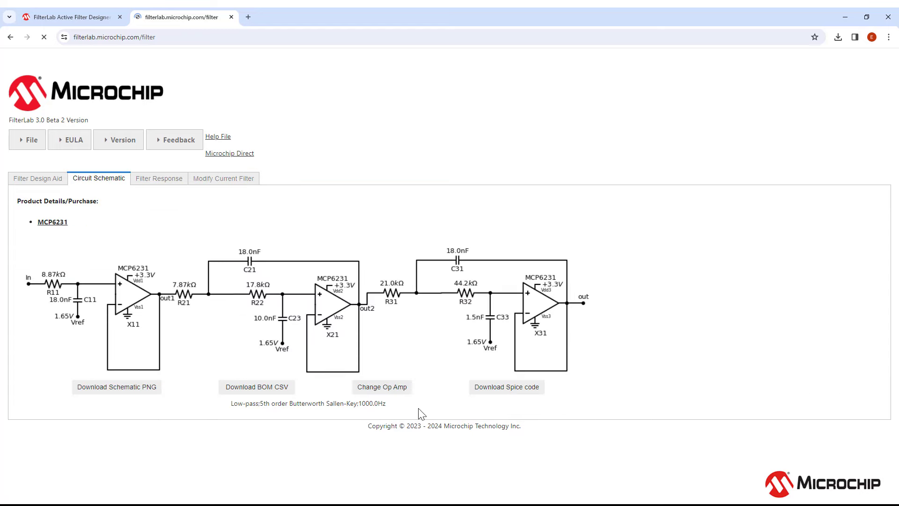
click(224, 179)
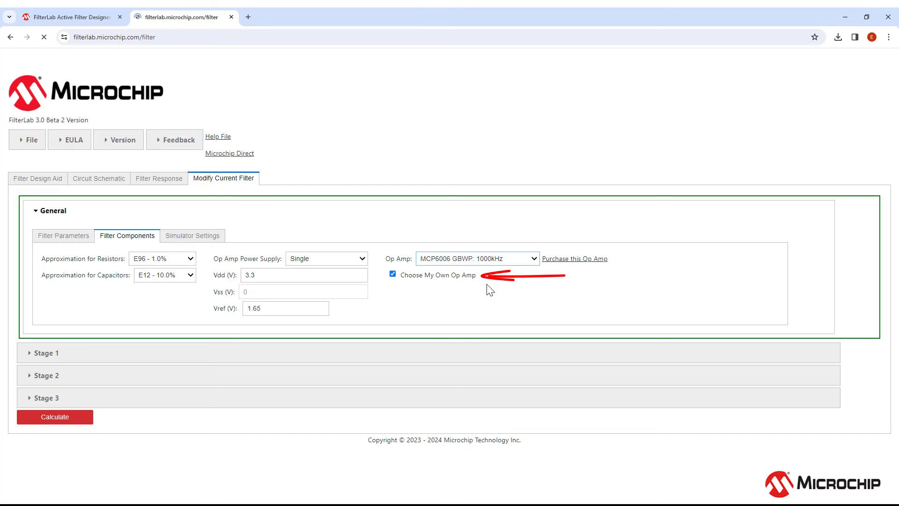
click(193, 235)
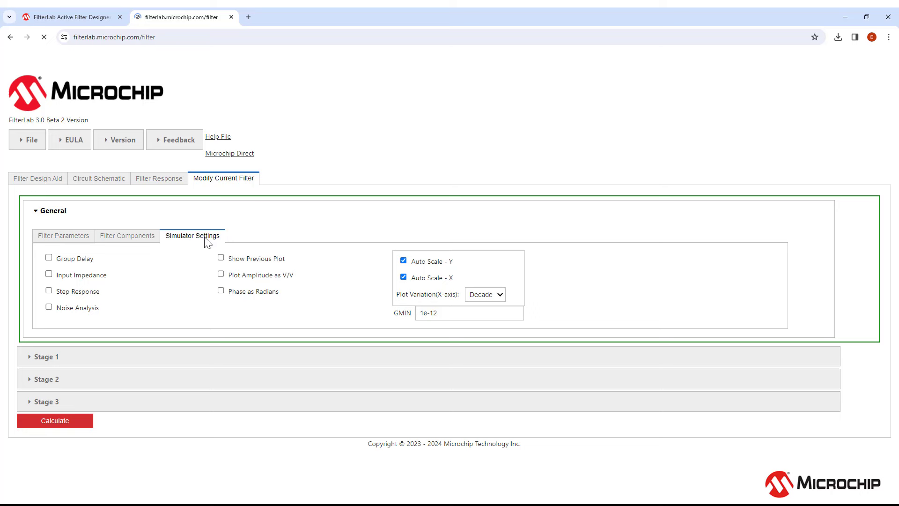
mouse_move(51, 271)
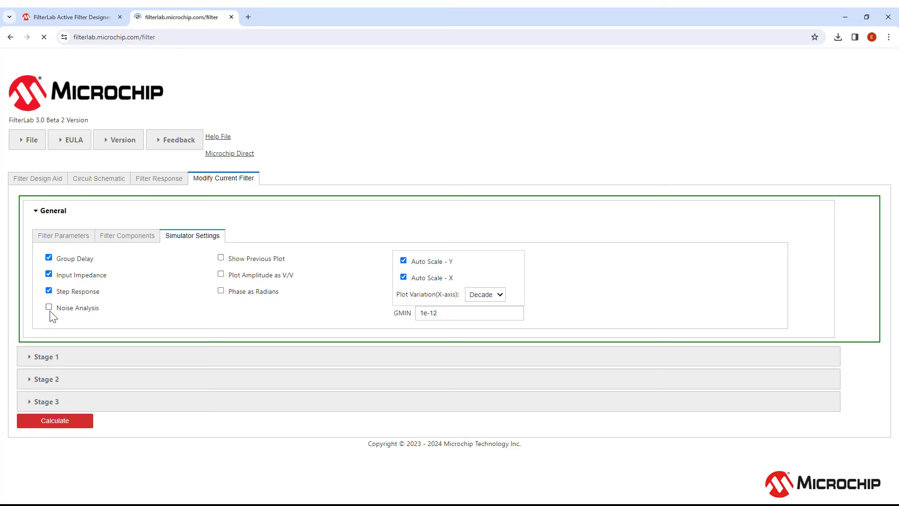
- Enable noise analysis and Show Previous Plot in the simulator settings
click(48, 306)
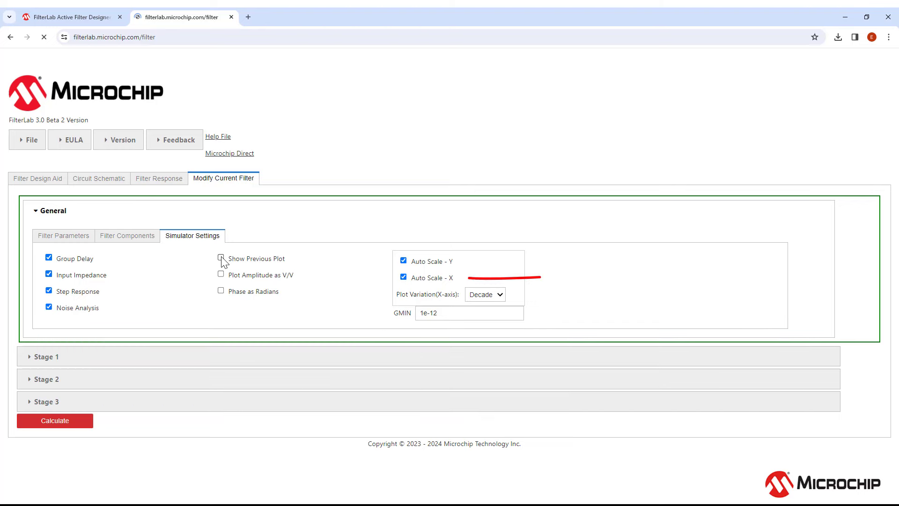
click(220, 257)
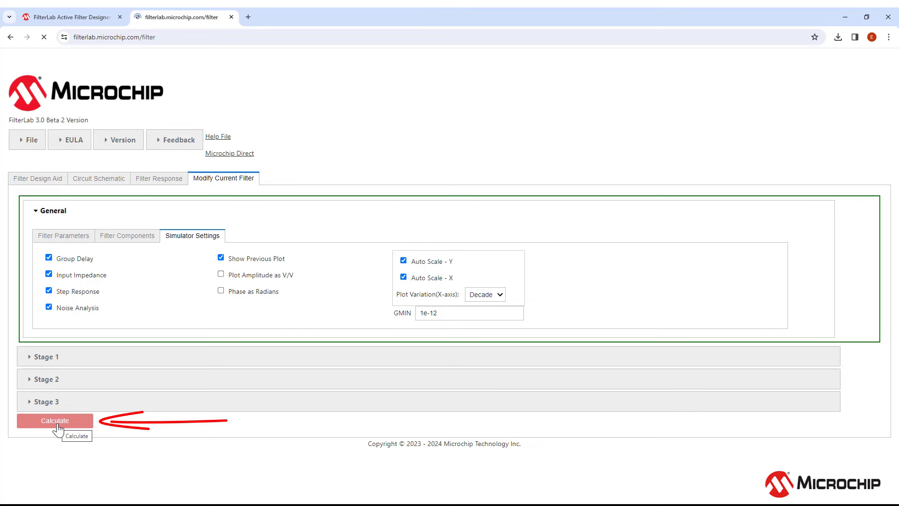
- Simulate the MCP6006 filter and review its response plots against the previous plot
click(54, 421)
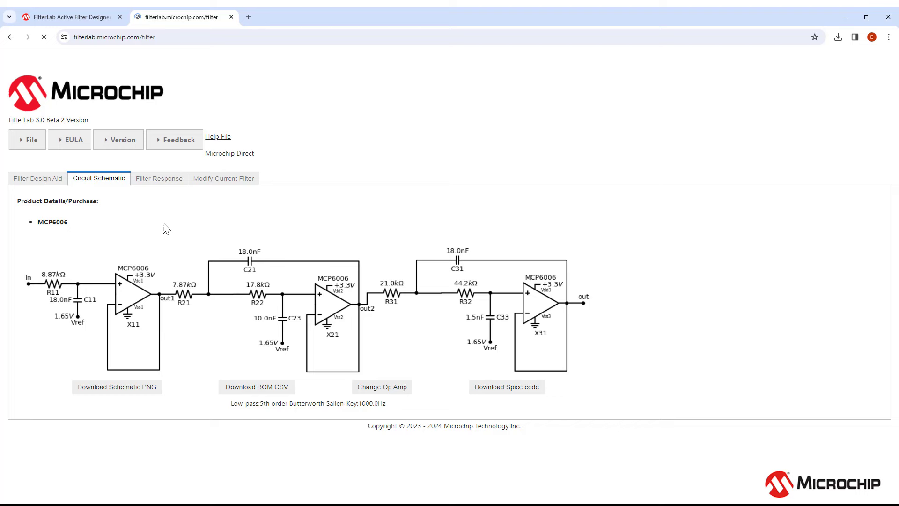
click(159, 179)
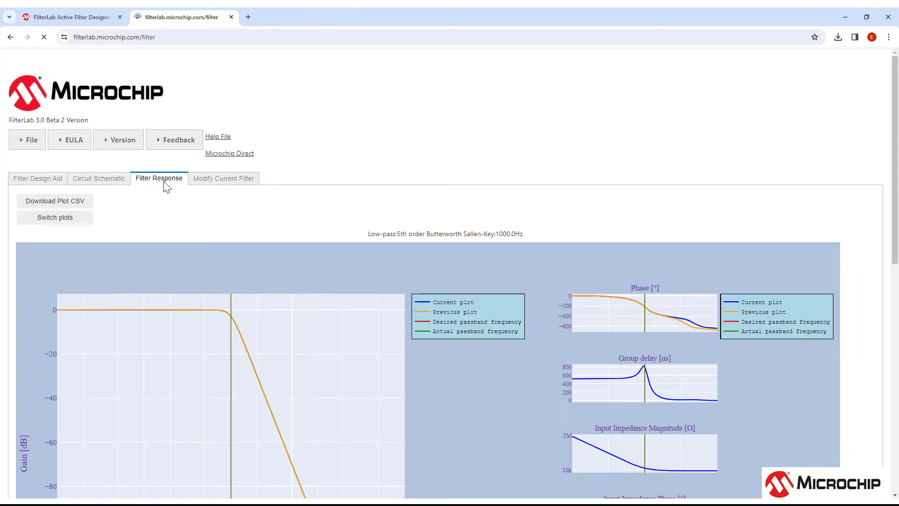
scroll(down, 3)
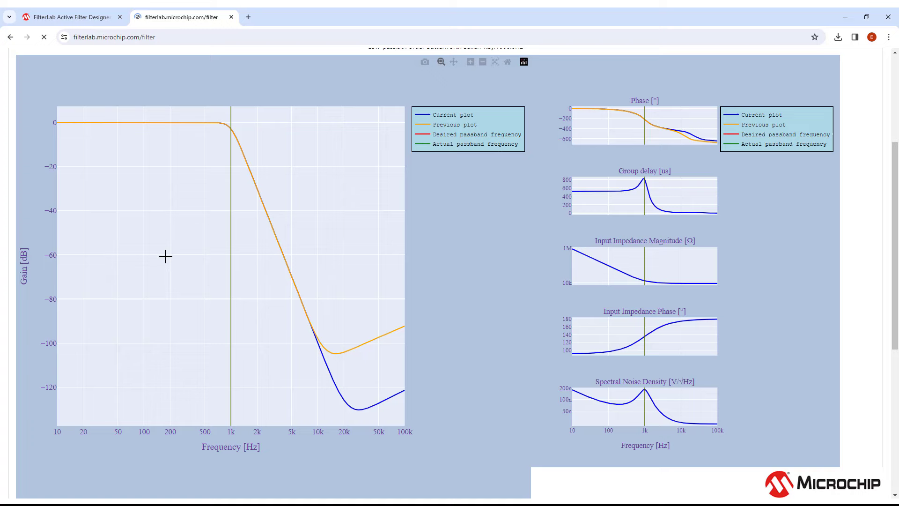
- Turn off Y-axis auto-scaling, recalculate, and review the updated response plots
click(224, 179)
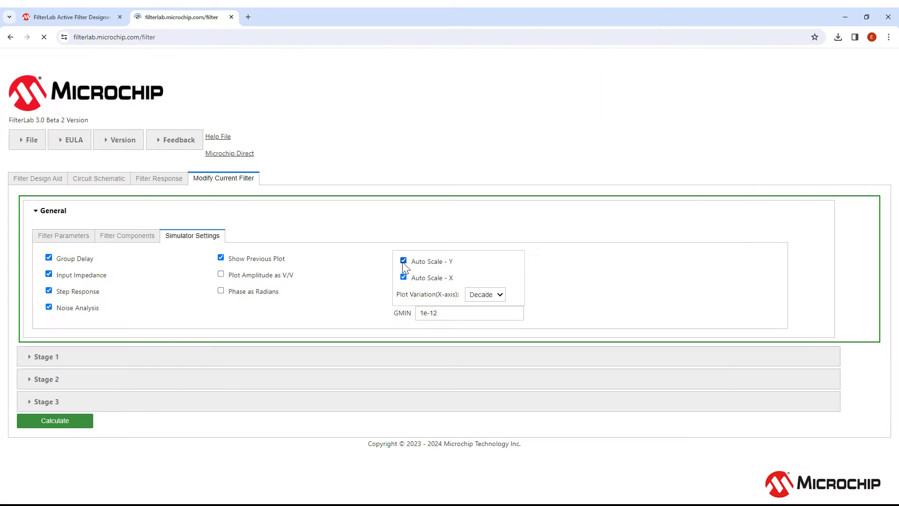
click(404, 261)
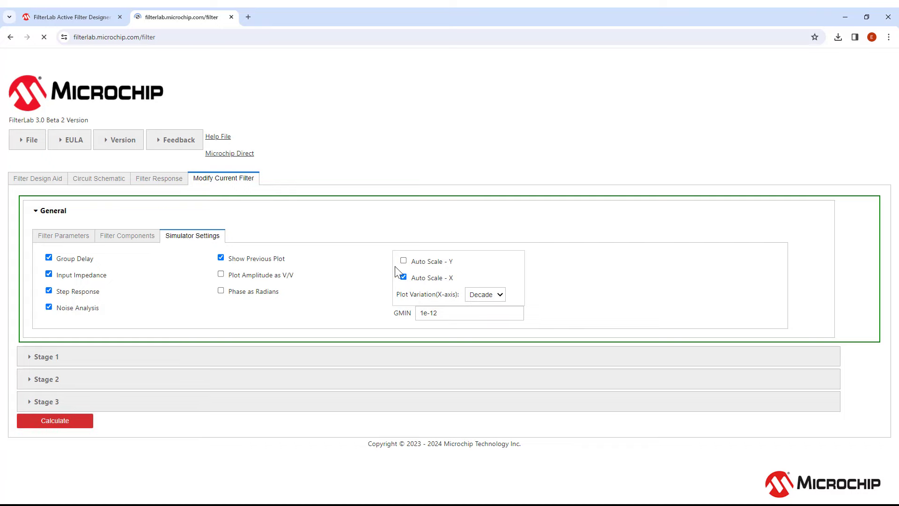
click(99, 178)
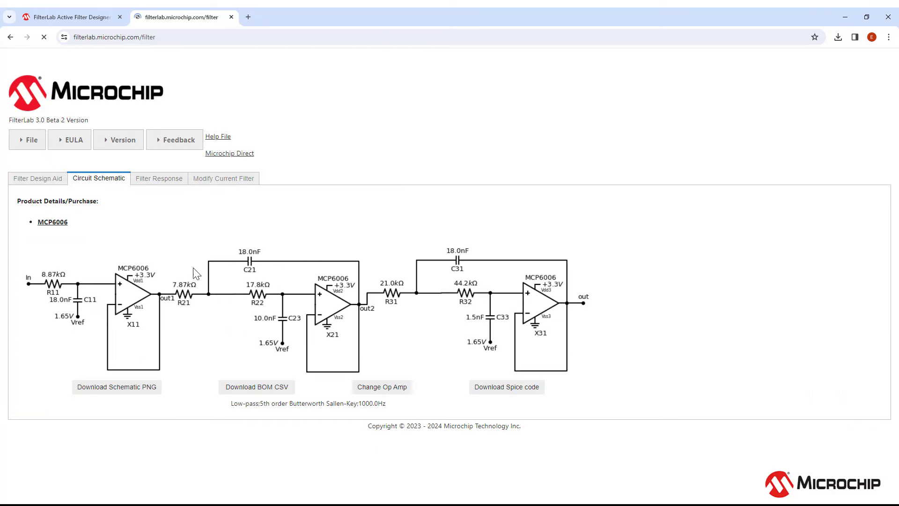
click(159, 179)
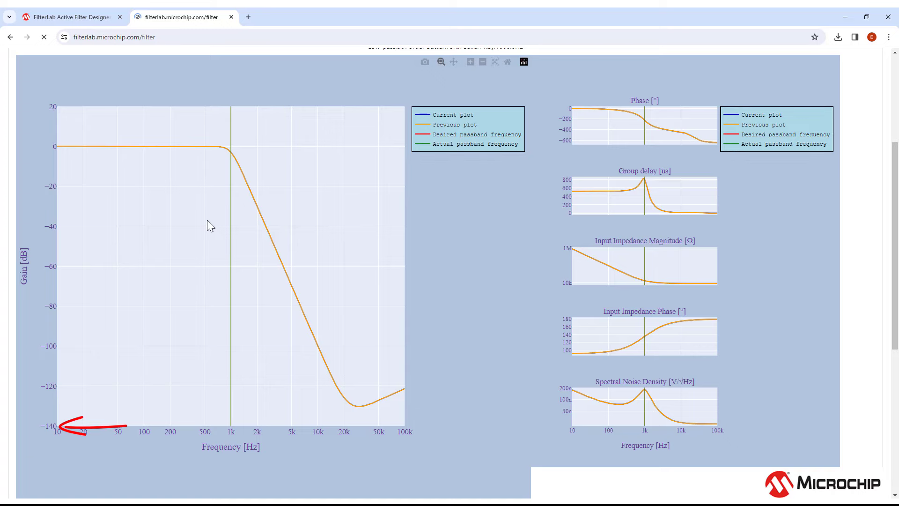
scroll(up, 3)
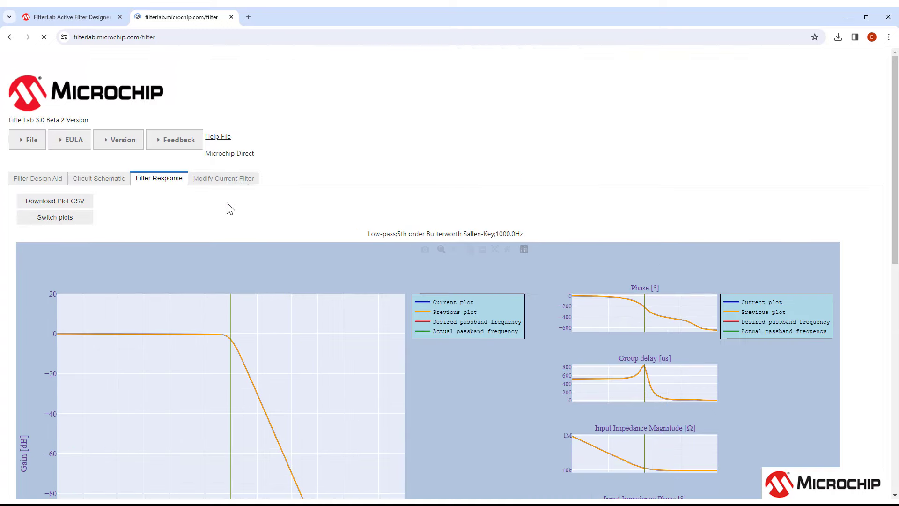
click(224, 178)
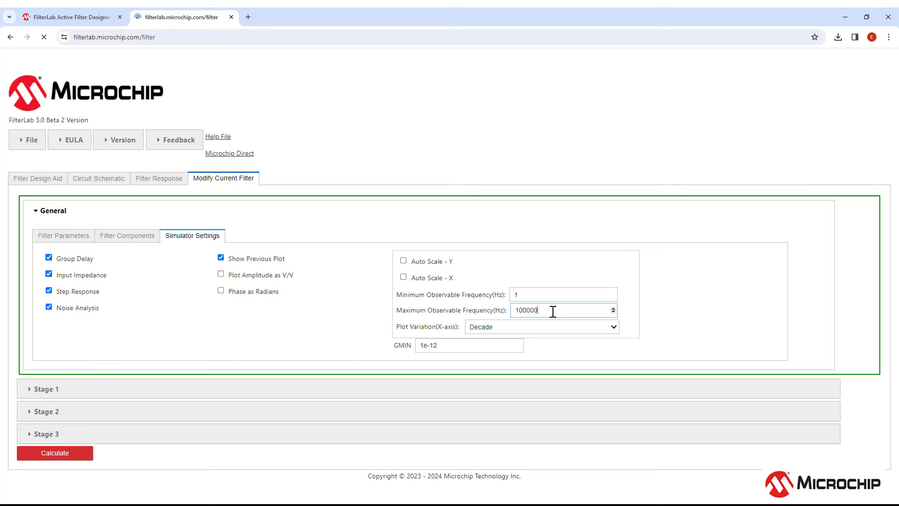
- Set maximum observable frequency to 100000 Hz and recalculate with MCP6_idealOpAmp
text(0)
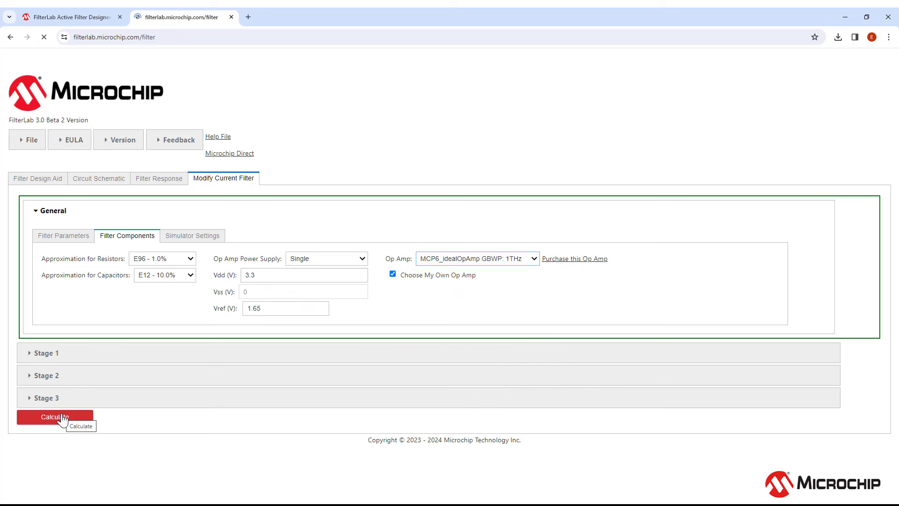
click(55, 417)
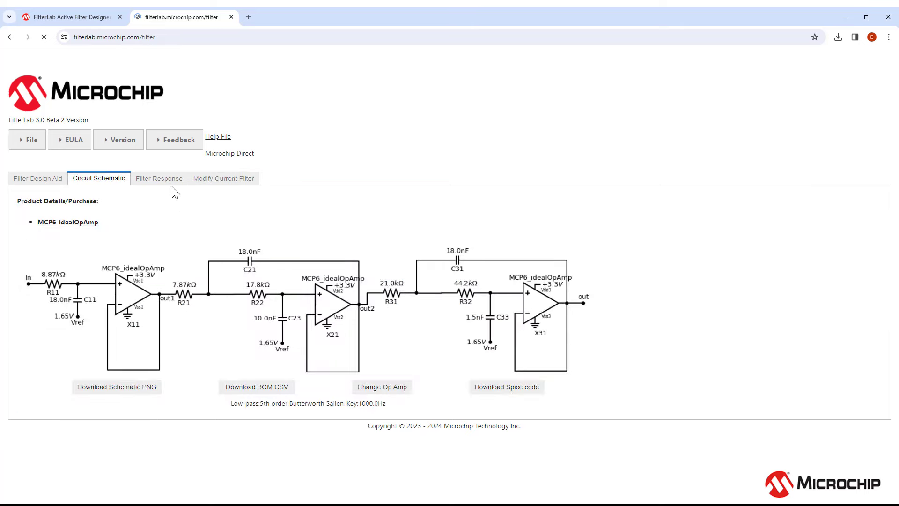
- View the frequency response of the ideal op amp filter
click(159, 178)
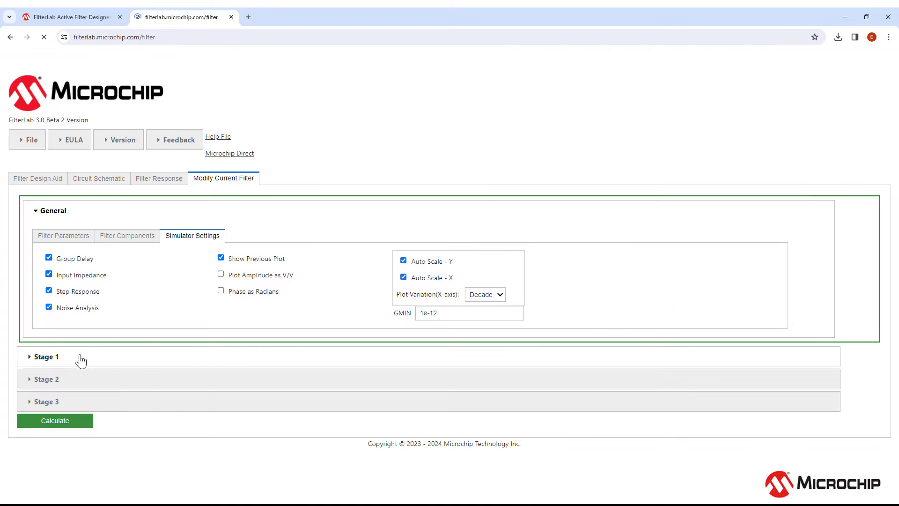
- Fix Stage 2 capacitor C21 at 0.01 uF and recalculate the filter
click(46, 357)
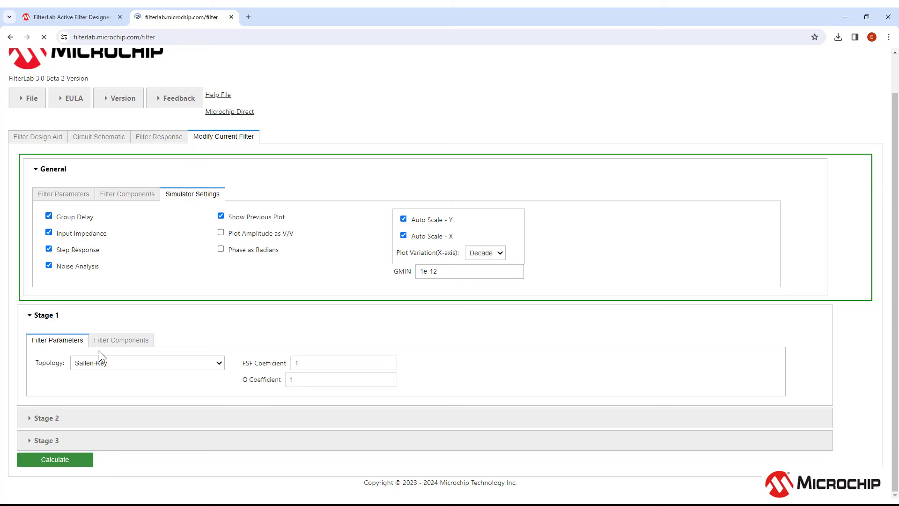
click(121, 339)
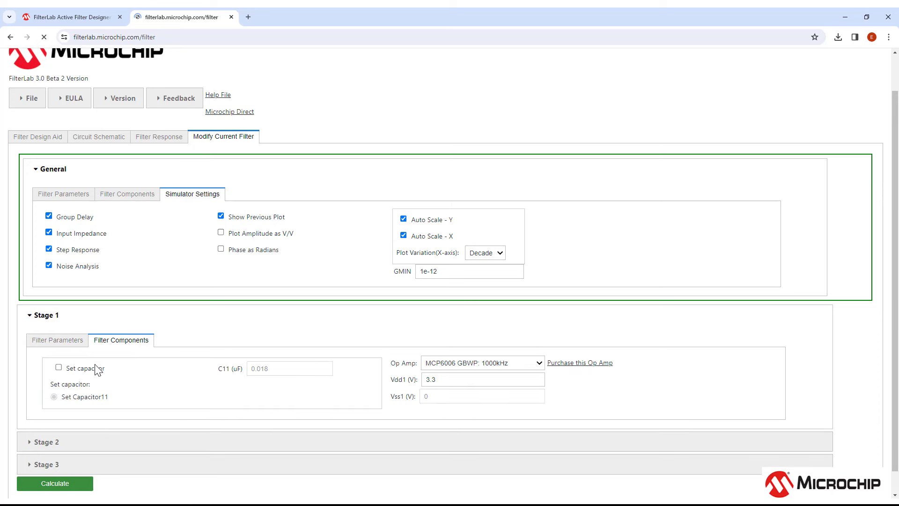
mouse_move(80, 373)
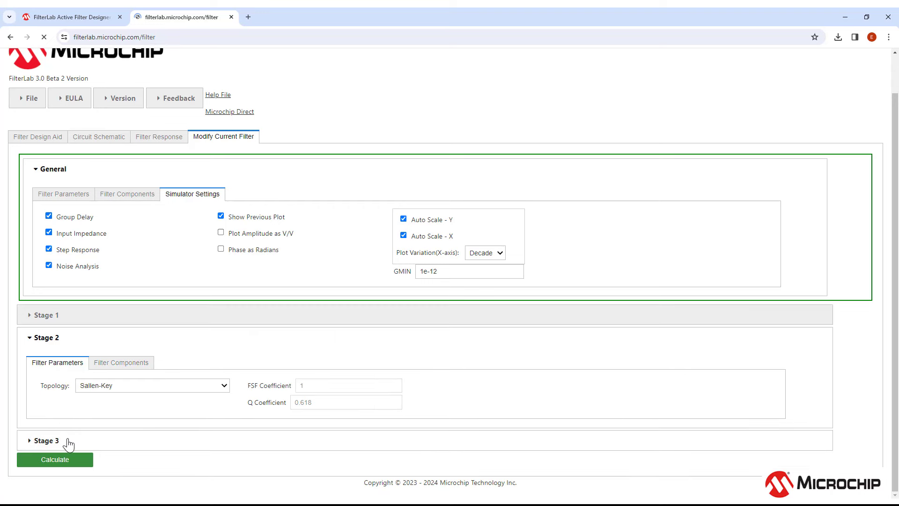
click(120, 363)
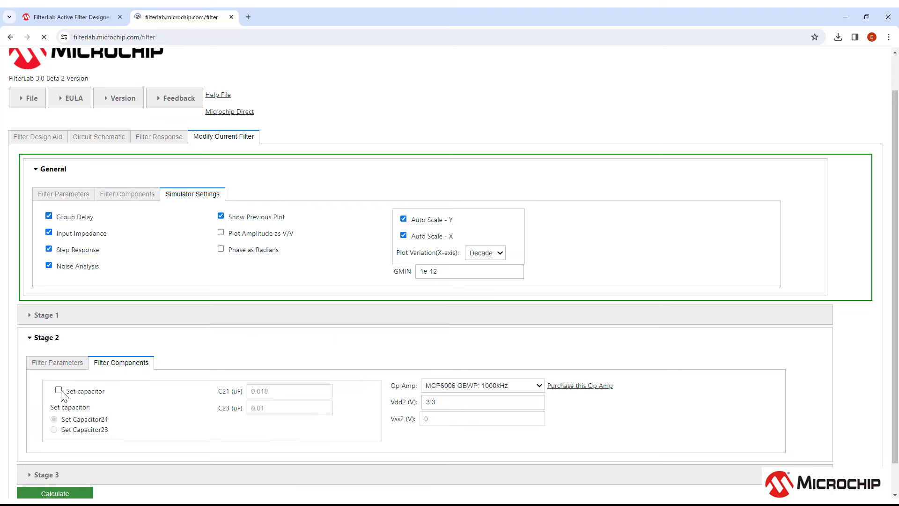
click(58, 391)
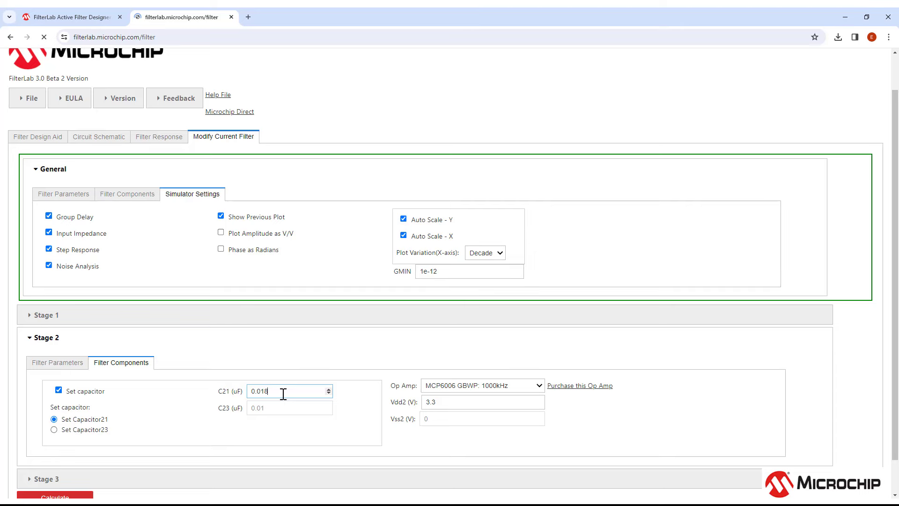
key(Backspace)
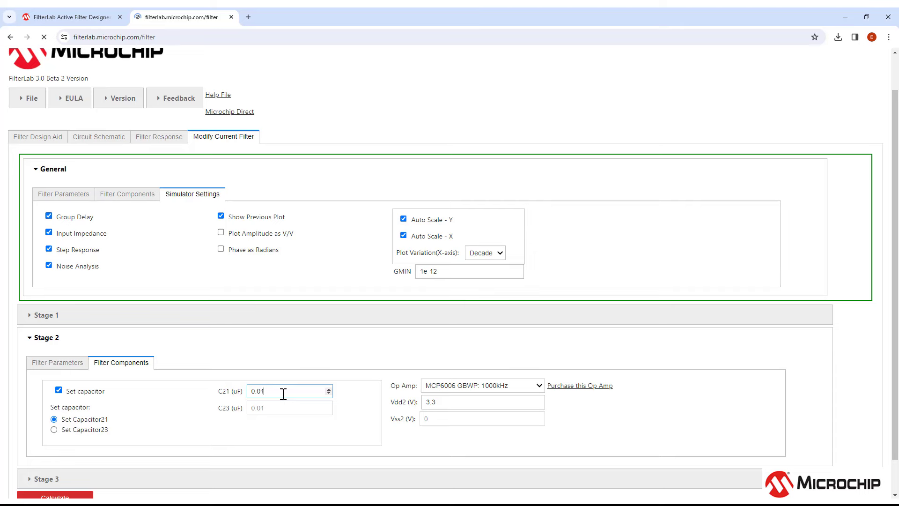
click(98, 178)
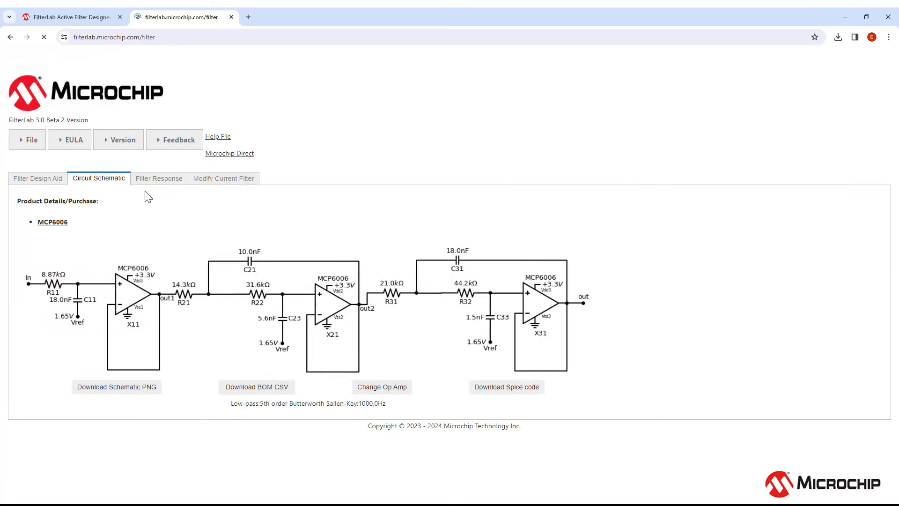
- Check the simulated response, then begin an Anti Aliasing Filter design at 10000 Hz passband
click(159, 179)
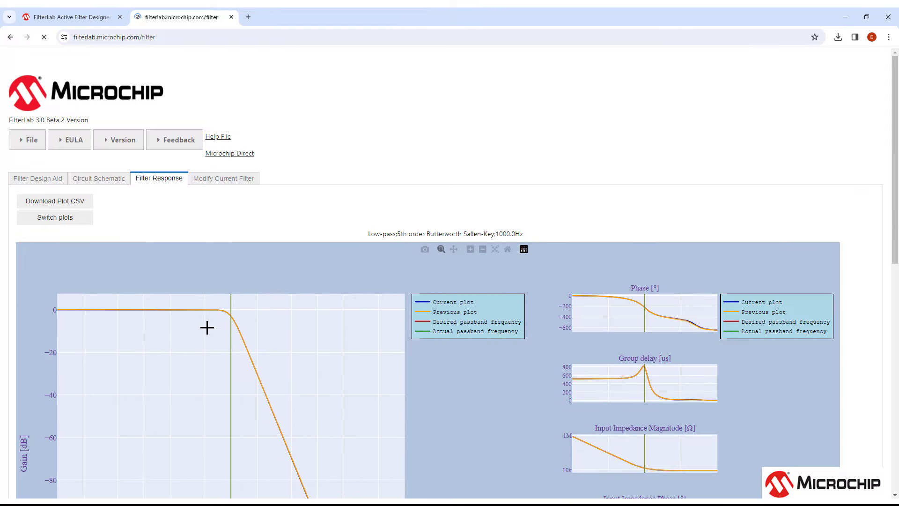
click(38, 178)
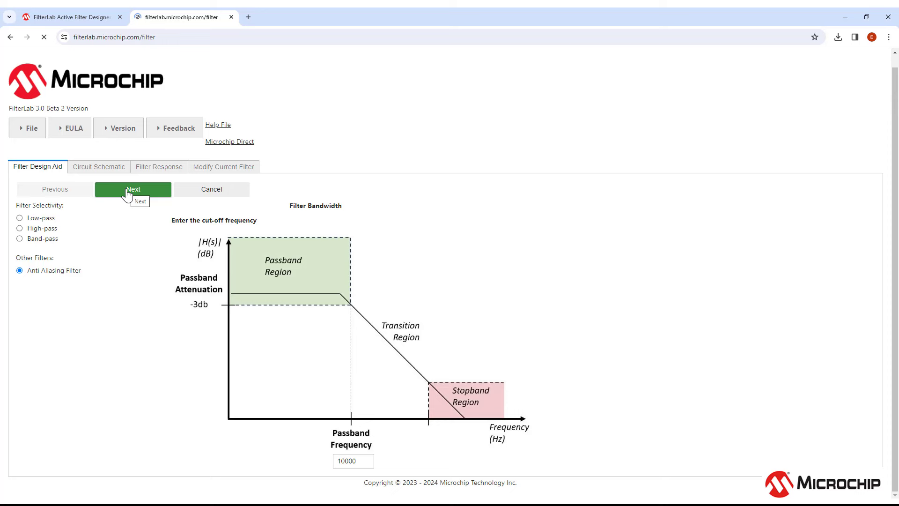
- Advance the design aid with 60000 Hz sampling, 12-bit resolution and 74 dB SNR
click(133, 189)
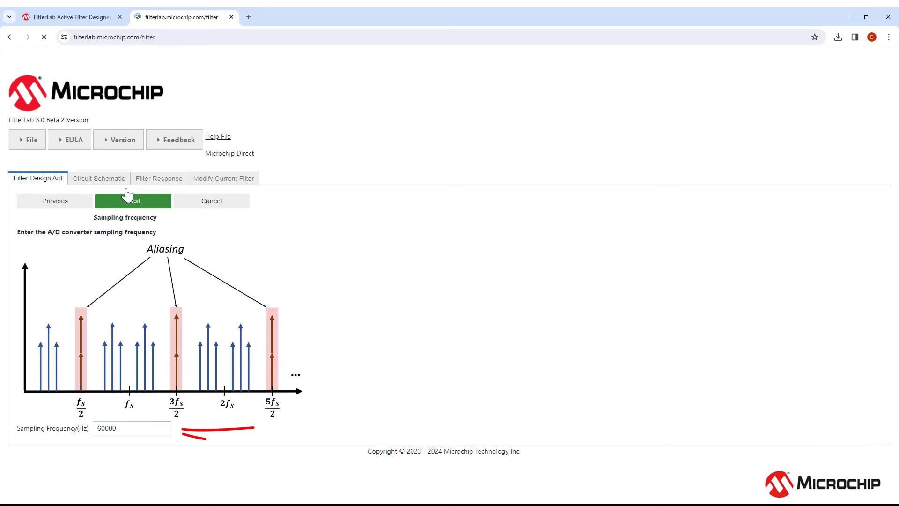
mouse_move(132, 201)
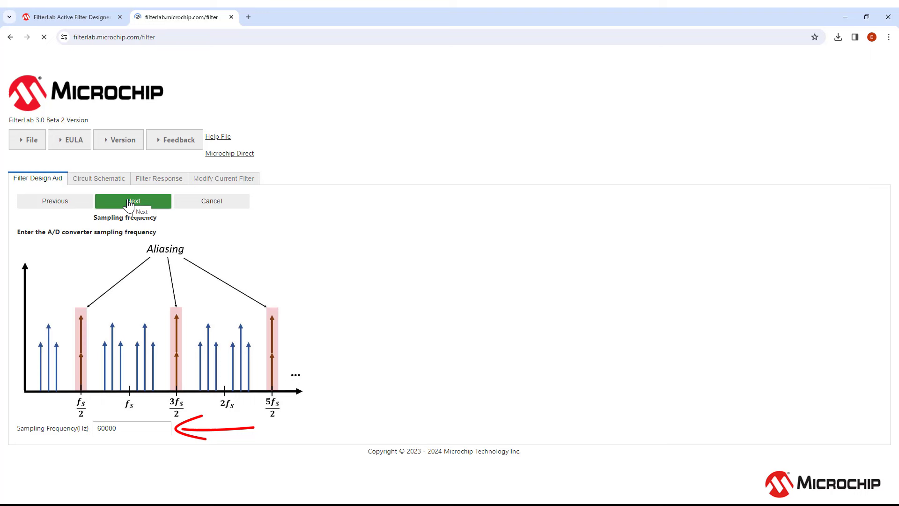
click(133, 201)
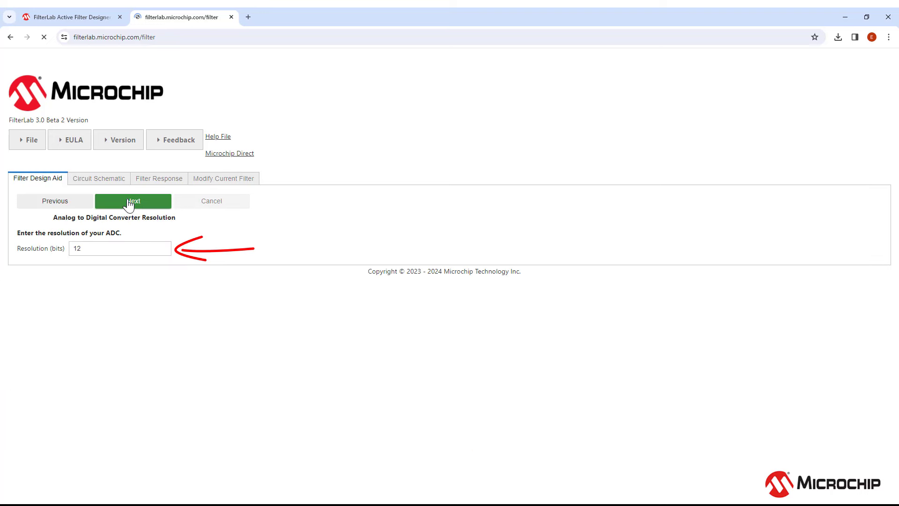
click(133, 200)
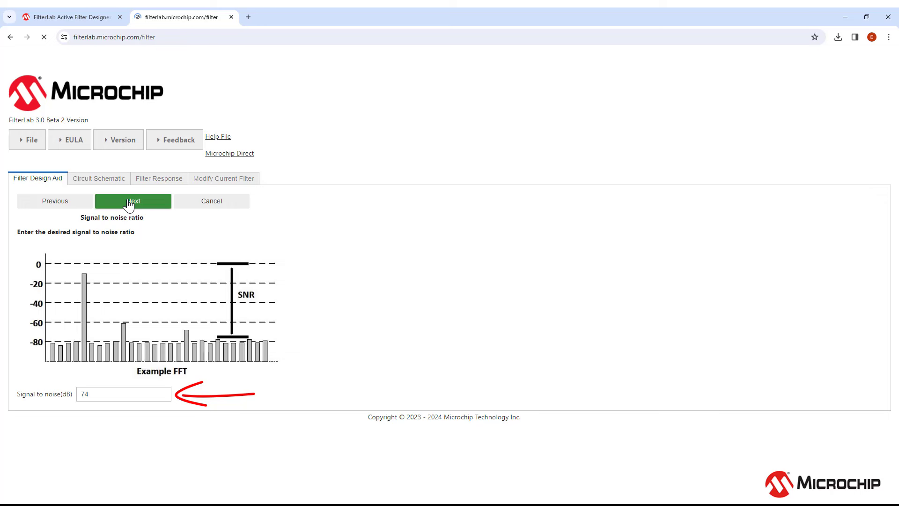
click(133, 201)
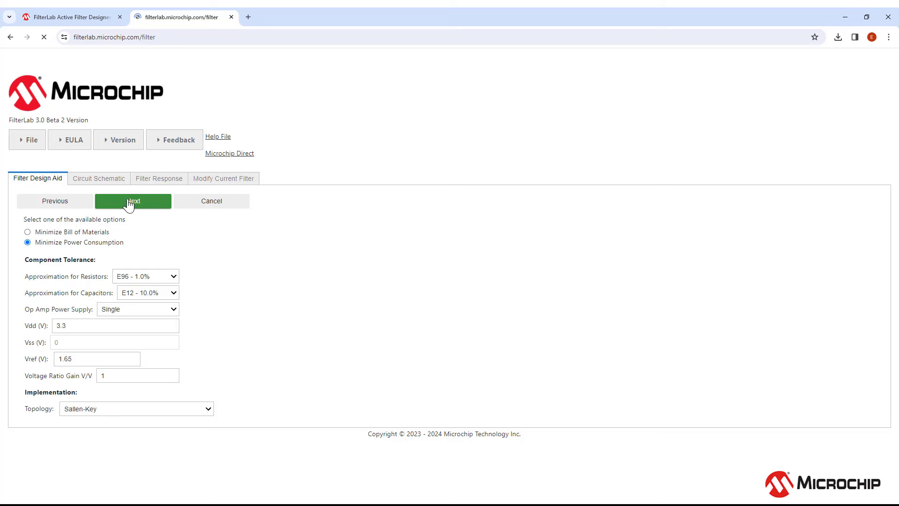
click(133, 200)
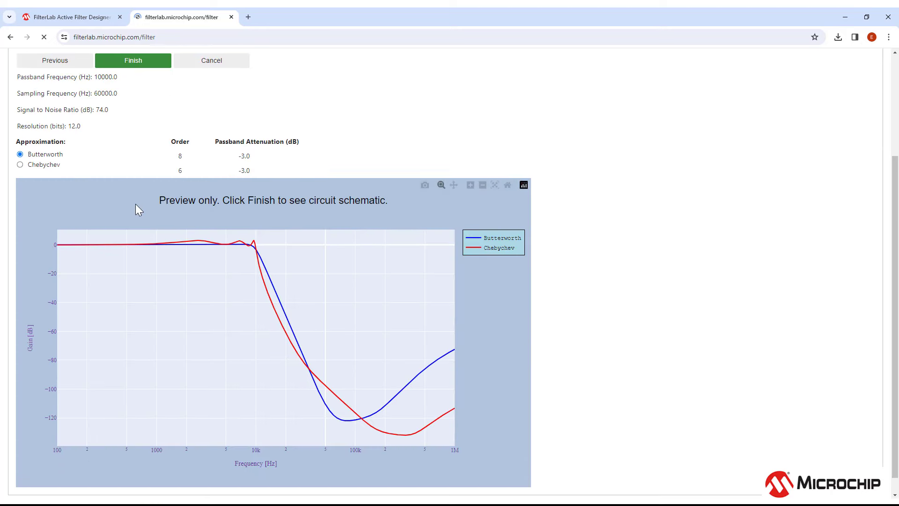
mouse_move(175, 233)
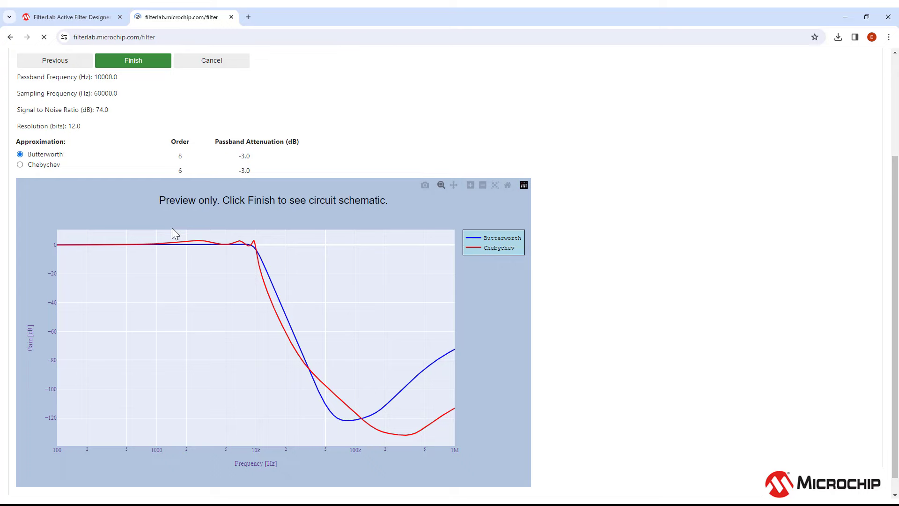
mouse_move(176, 234)
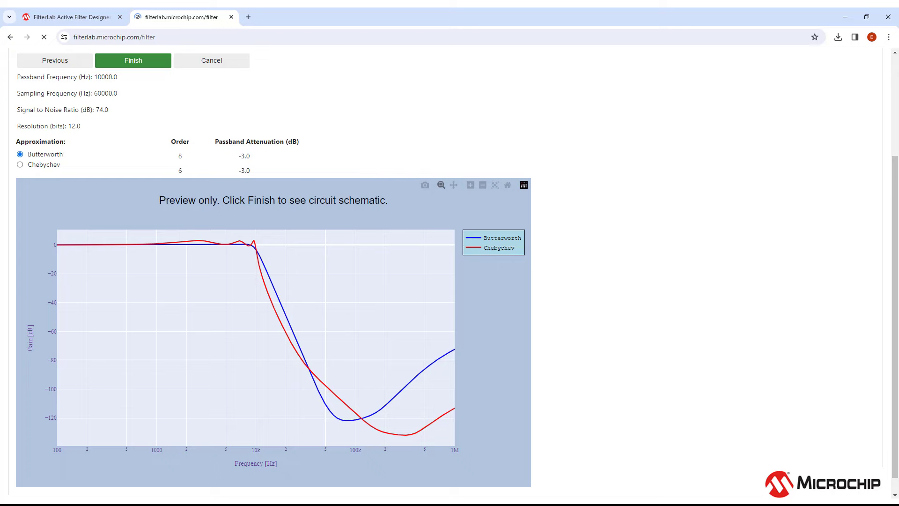
- Generate the 8th-order Butterworth Sallen-Key 10 kHz low-pass schematic
click(133, 60)
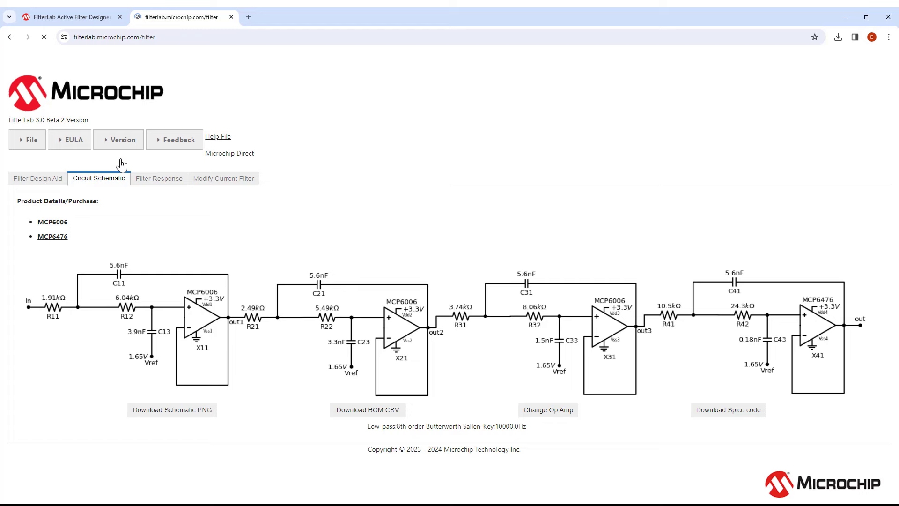
click(28, 140)
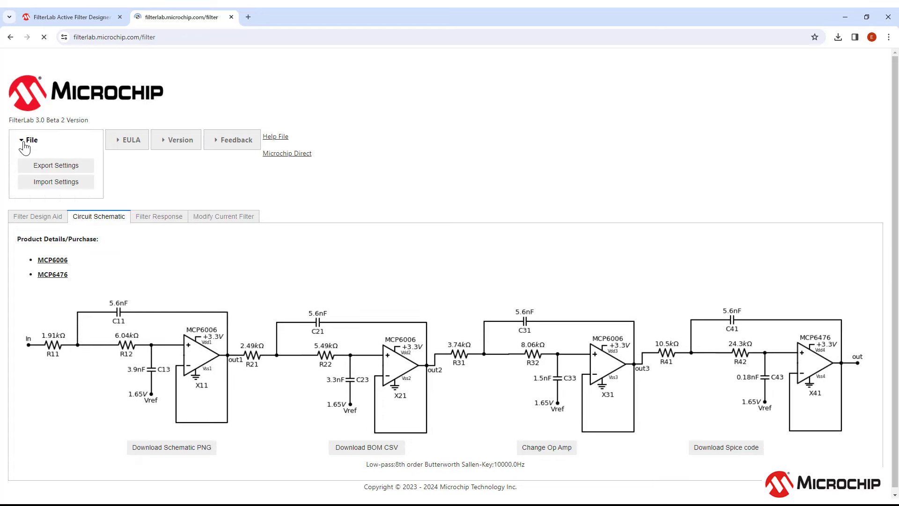
- Export the filter settings, then pick filter settings_Butterworth (1).txt to import
click(56, 165)
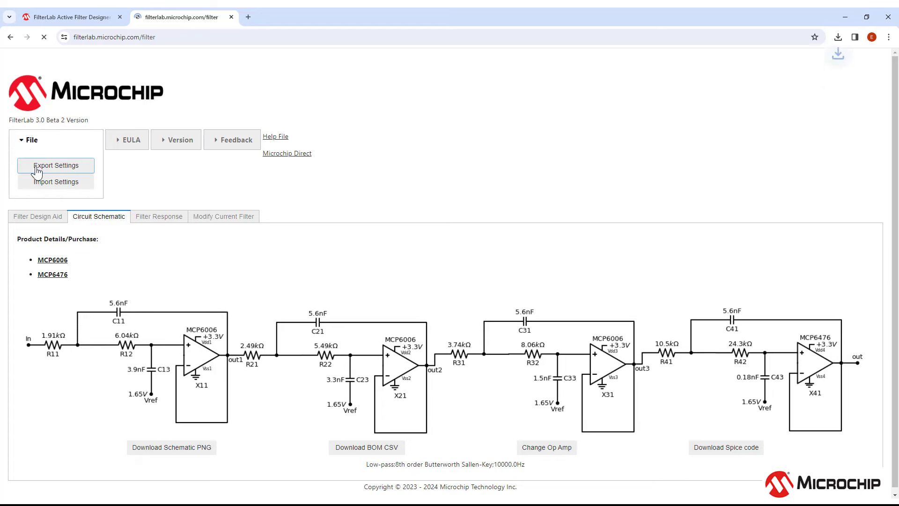
click(55, 165)
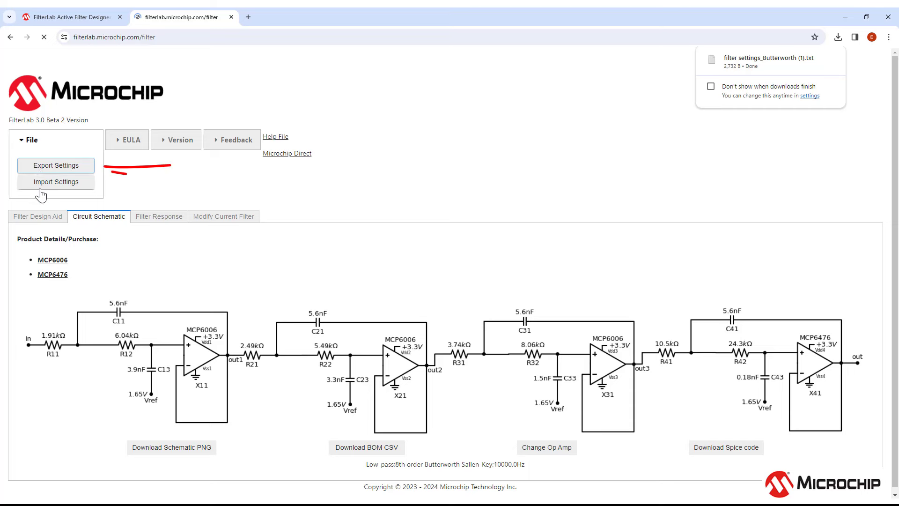
mouse_move(56, 181)
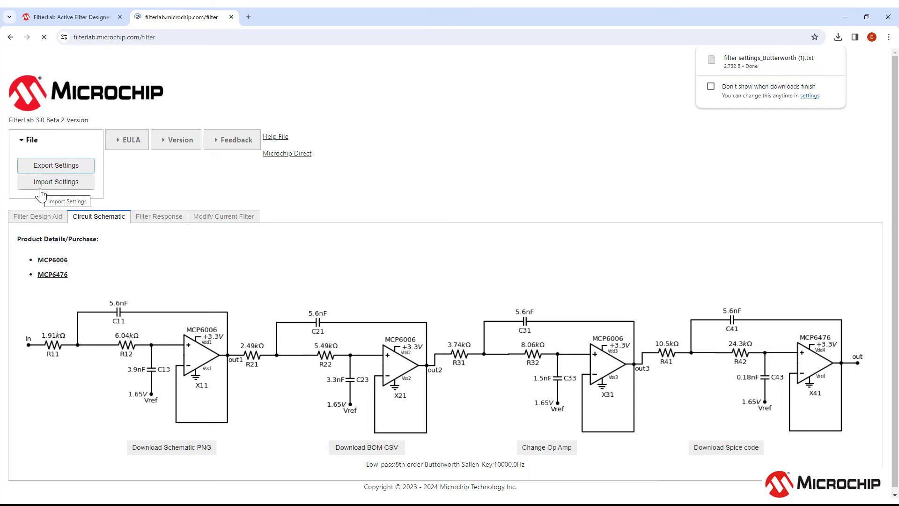
click(56, 181)
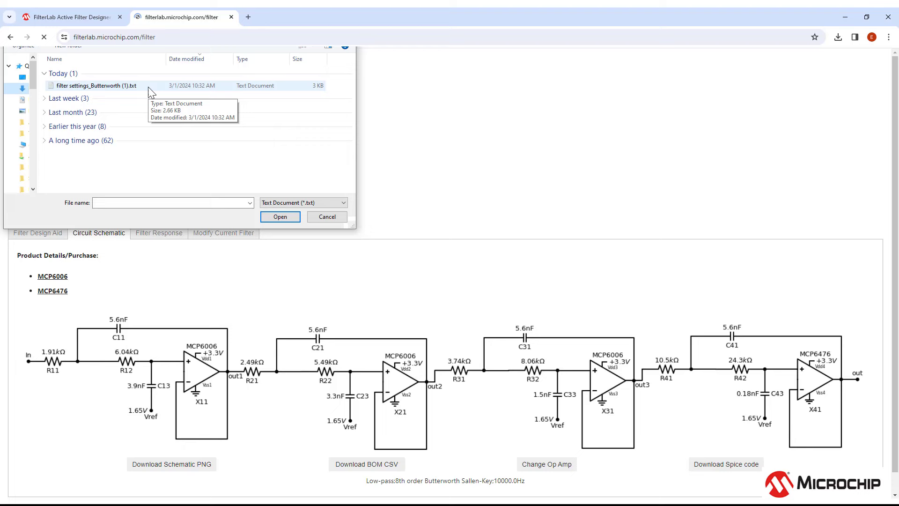
click(96, 85)
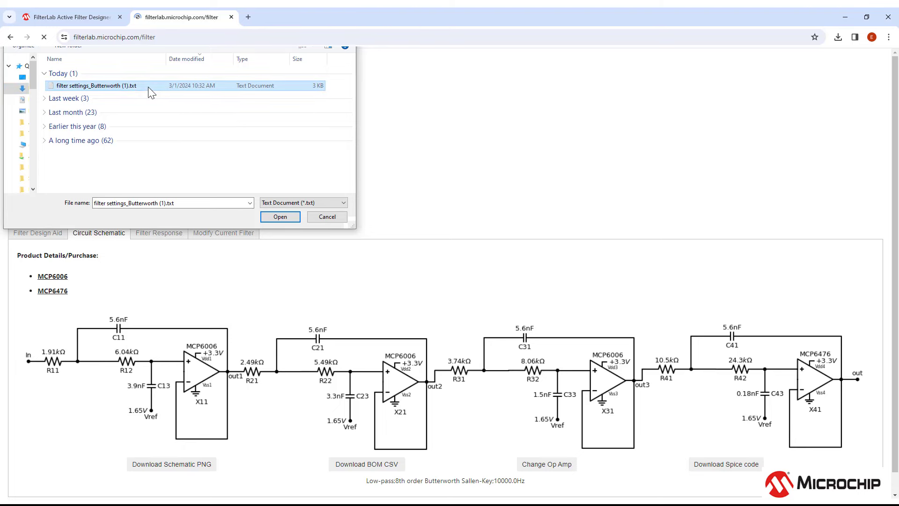
click(280, 216)
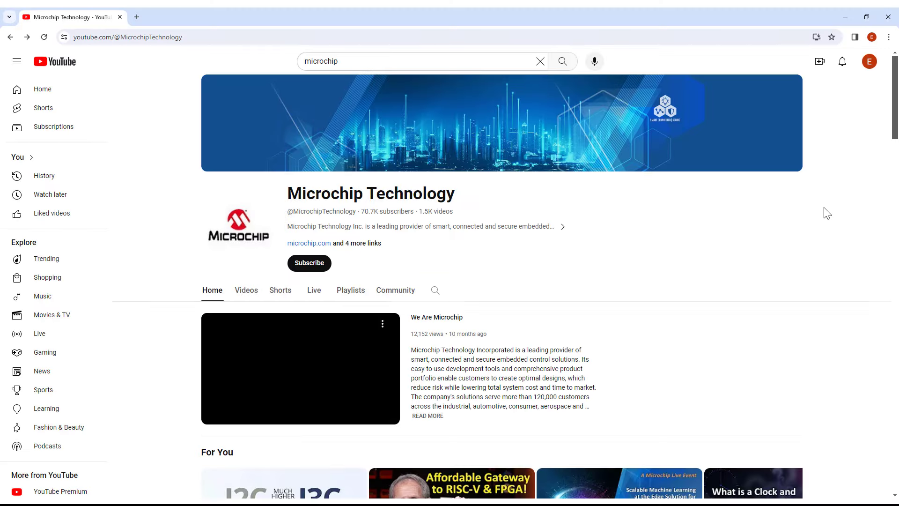
- Scroll the Microchip Technology channel page and open Microchip Developer Help
scroll(down, 3)
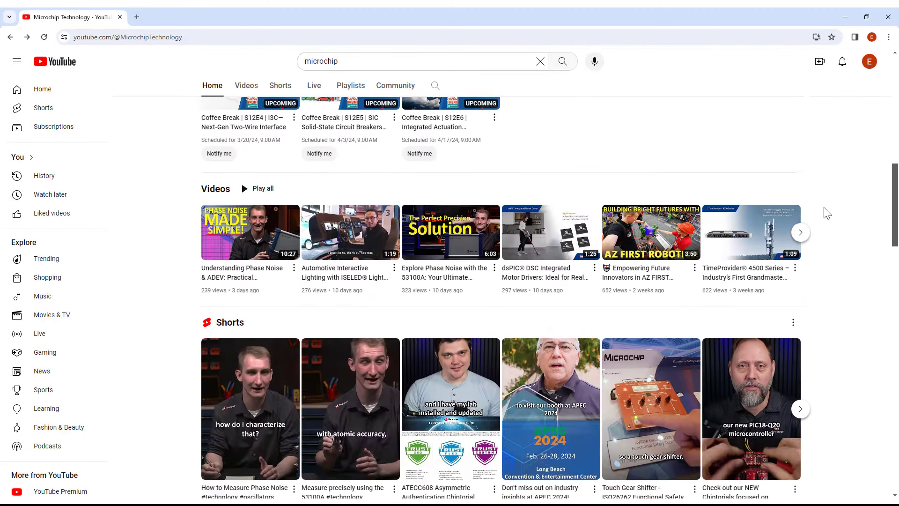
scroll(down, 3)
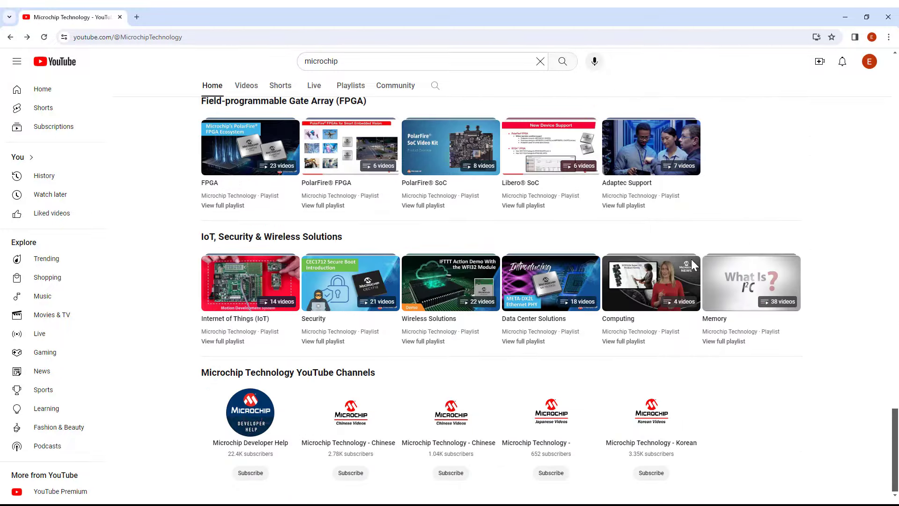
click(250, 412)
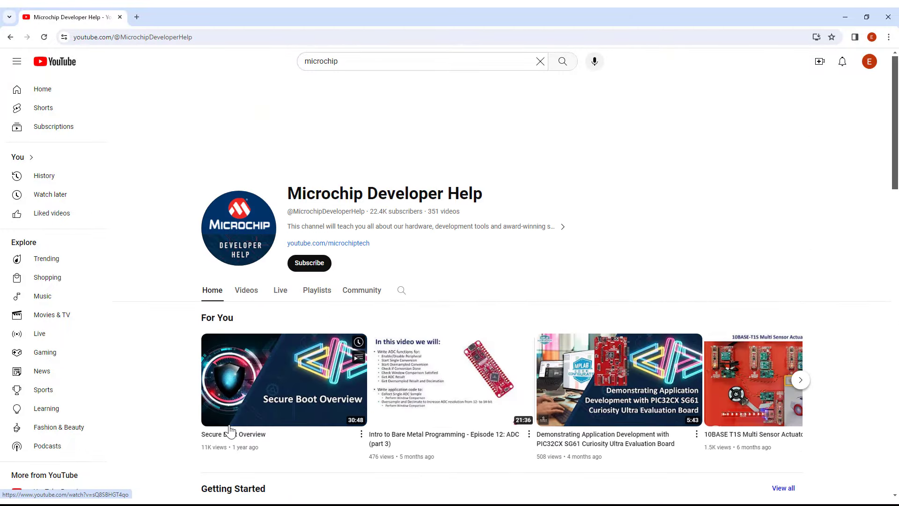